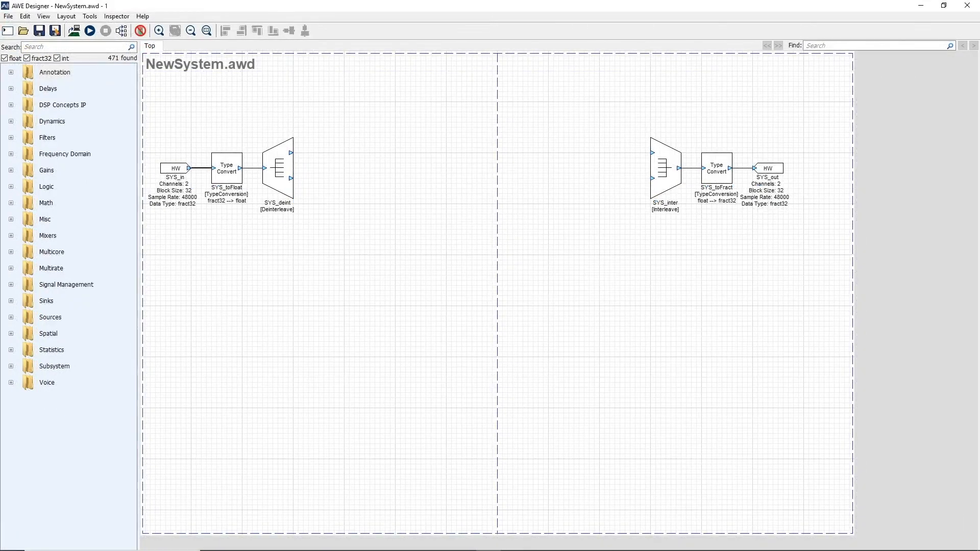
pyautogui.moveTo(417, 227)
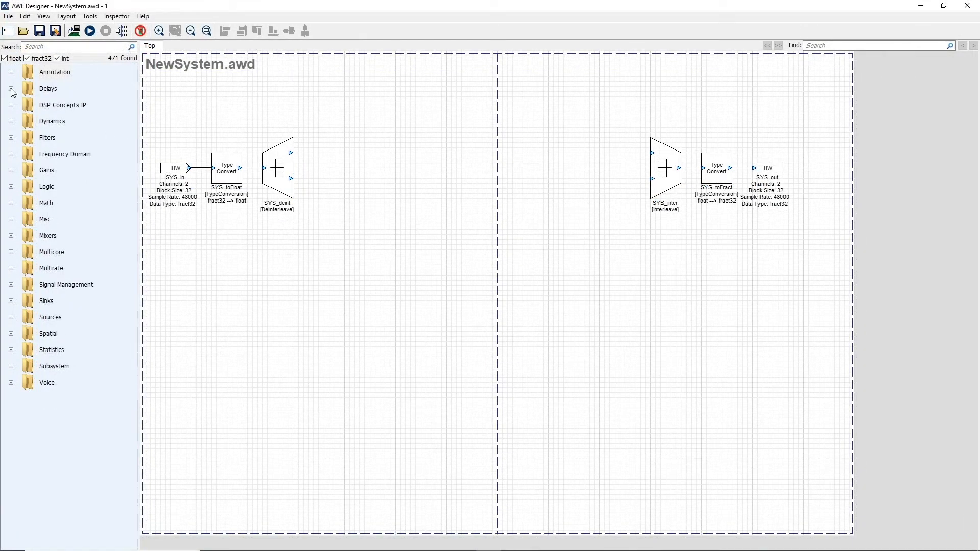
# Place a Millisecond Delay and wire it between SYS_deint's first output and SYS_inter.
pyautogui.click(11, 92)
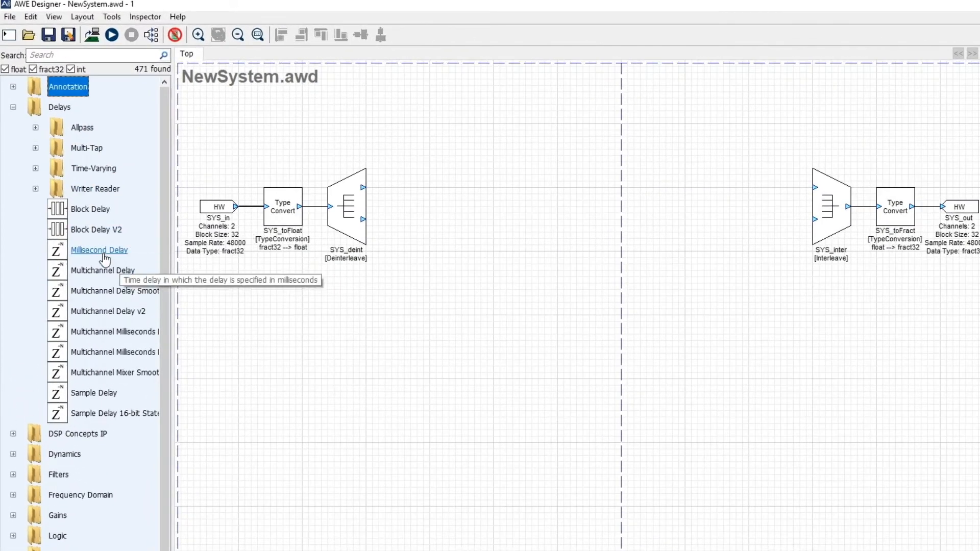
pyautogui.moveTo(99, 250); pyautogui.dragTo(444, 181)
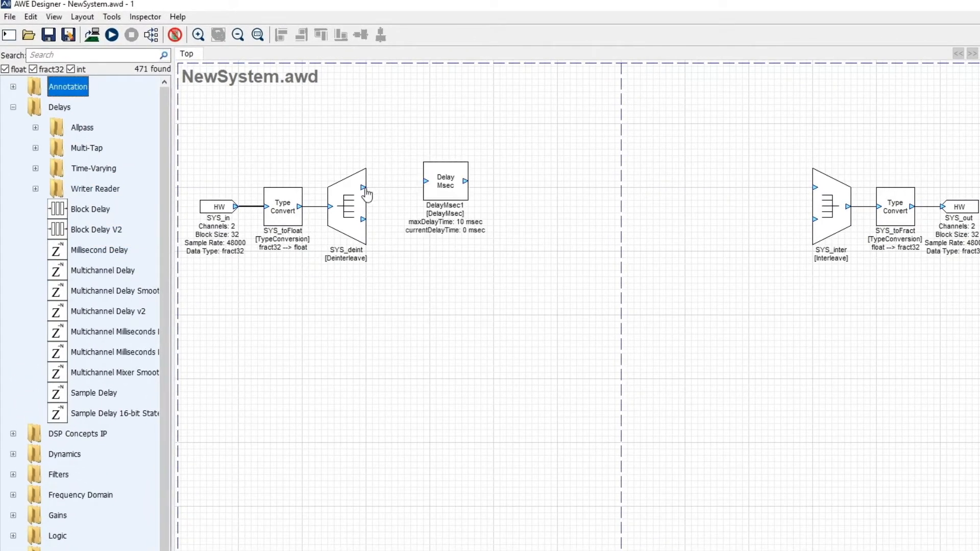
pyautogui.moveTo(364, 187); pyautogui.dragTo(813, 203)
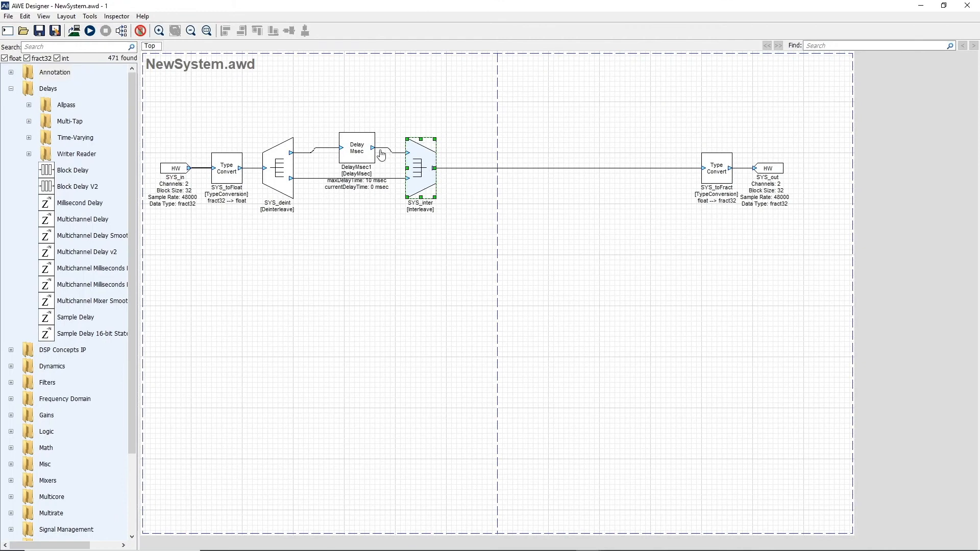
# Set the DelayMsec module's maxDelay argument to 1000 milliseconds.
pyautogui.doubleClick(356, 147)
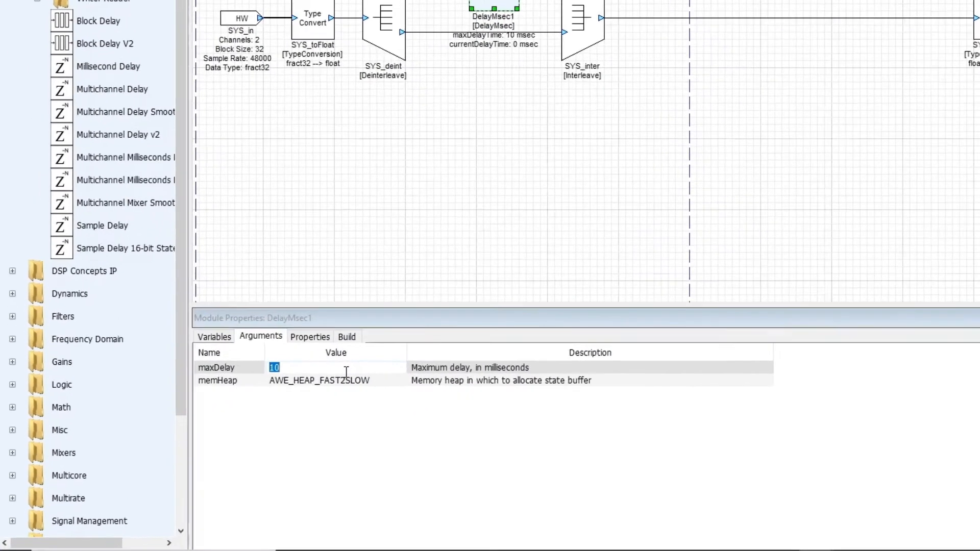
pyautogui.write('1000')
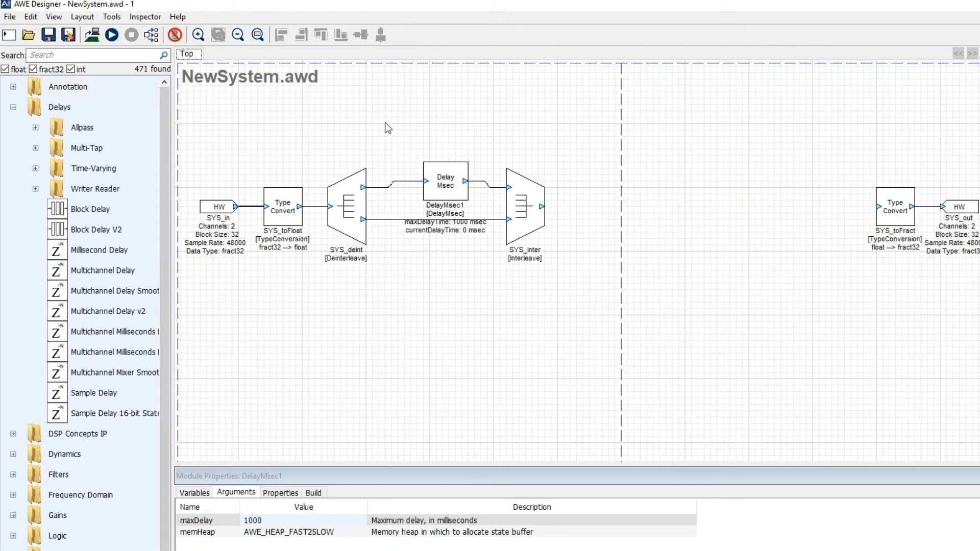
# Add a ScalerV2 (0 dB) after SYS_inter, then search for 'second' order filters.
pyautogui.write('sd')
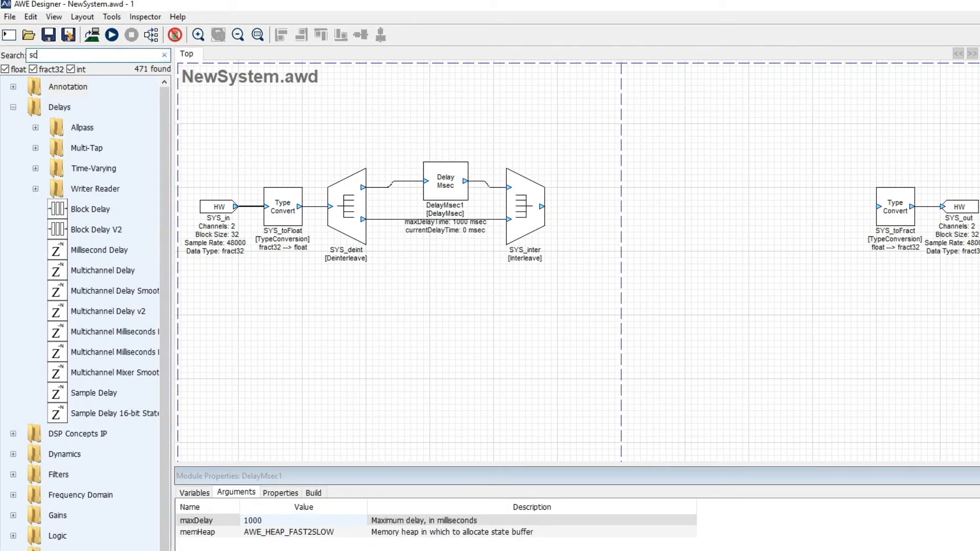
pyautogui.write('scaler')
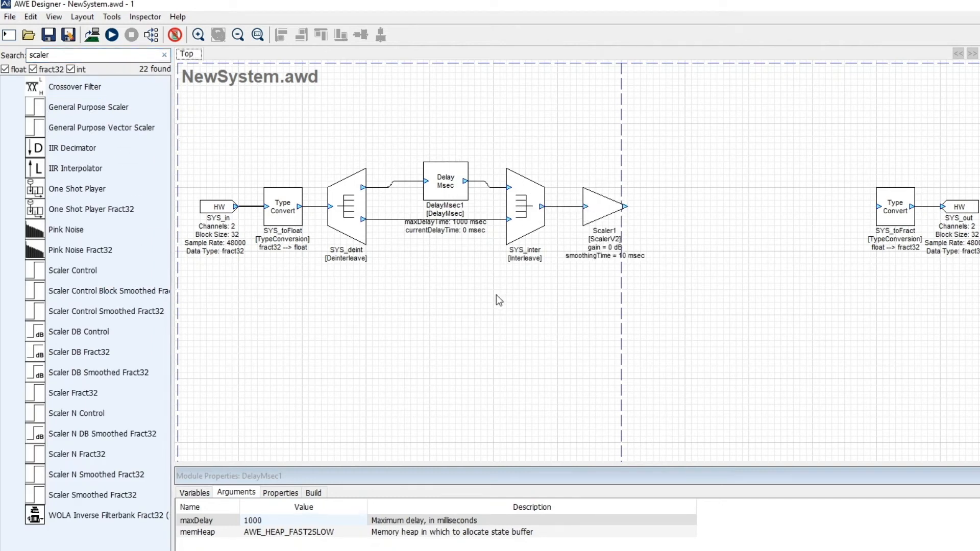
pyautogui.write('s')
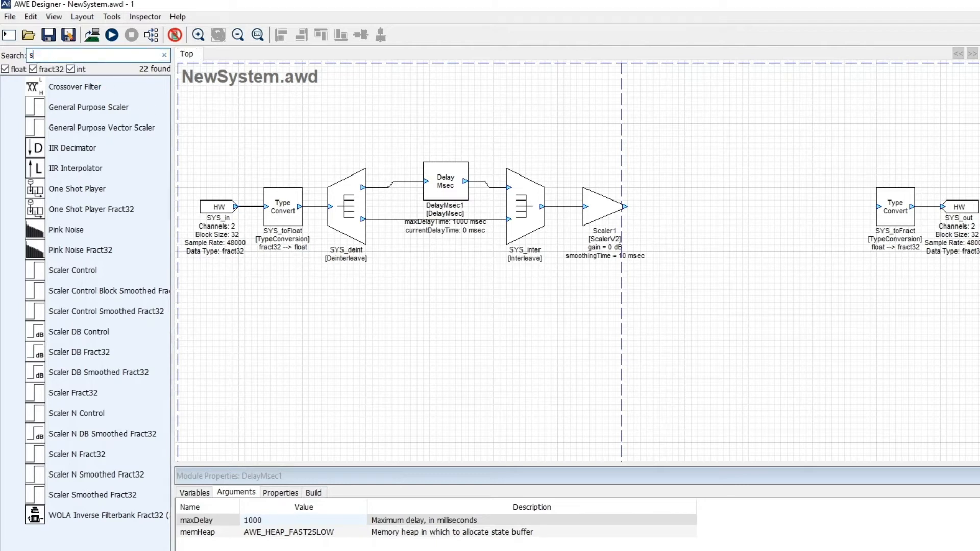
pyautogui.write('econd')
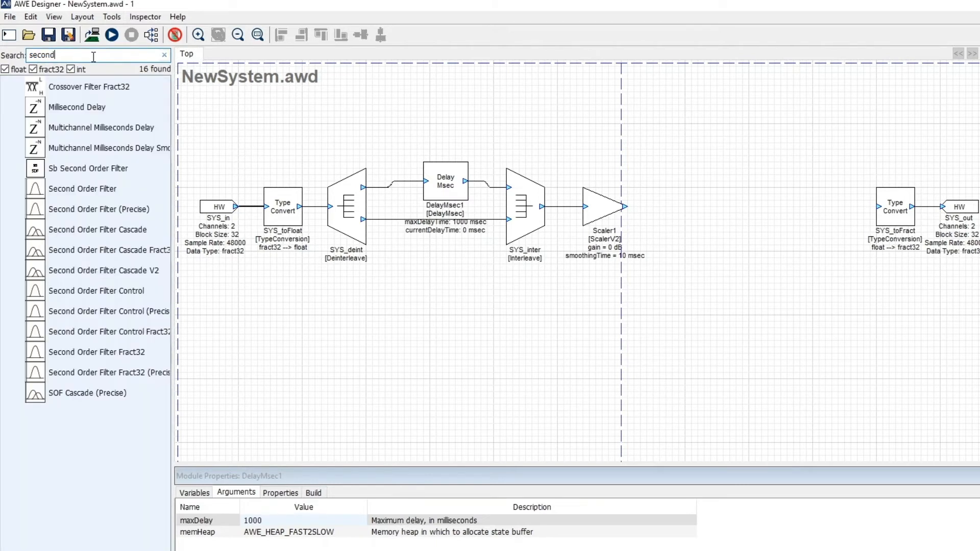
pyautogui.moveTo(67, 194)
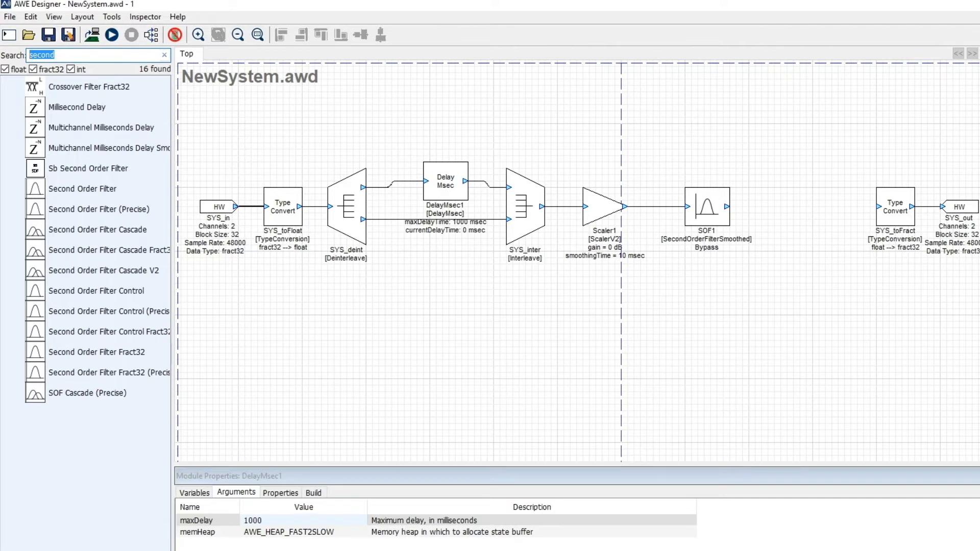
# Add mute to the output and a meter and scope sink tapping SOF1's output.
pyautogui.write('mute')
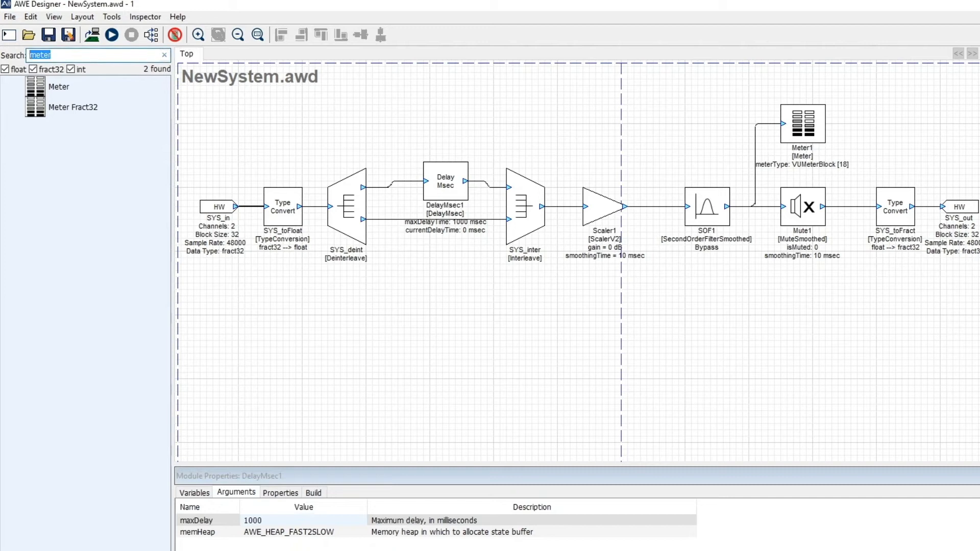
pyautogui.write('sink')
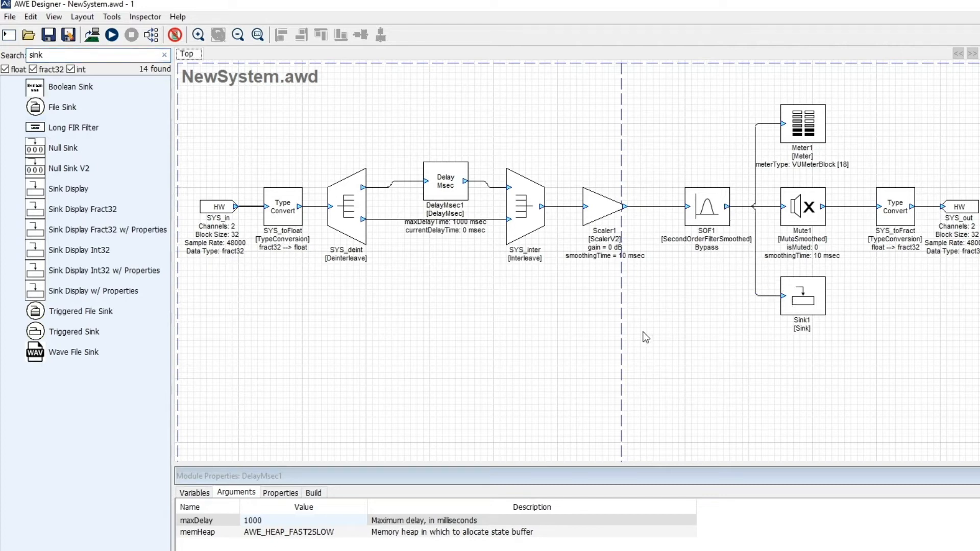
pyautogui.moveTo(254, 128)
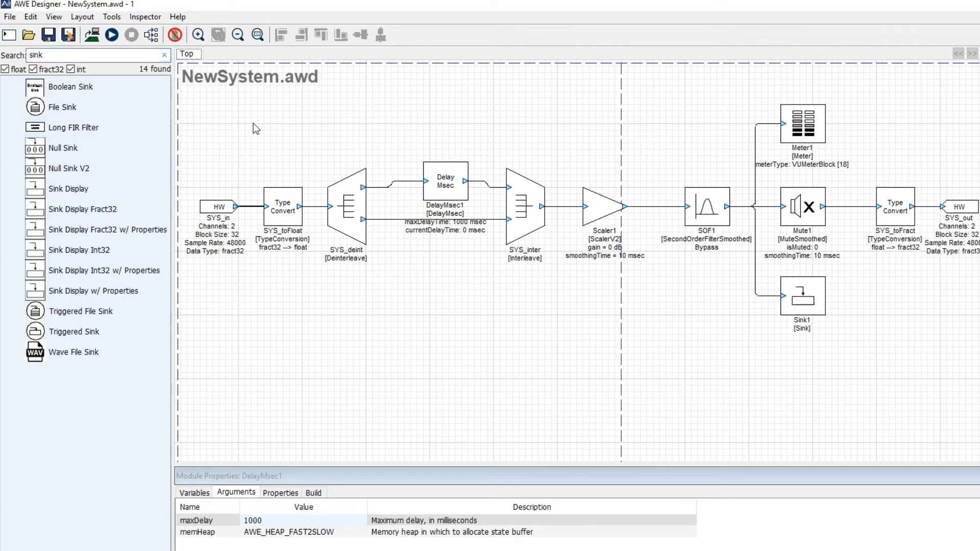
pyautogui.moveTo(110, 34)
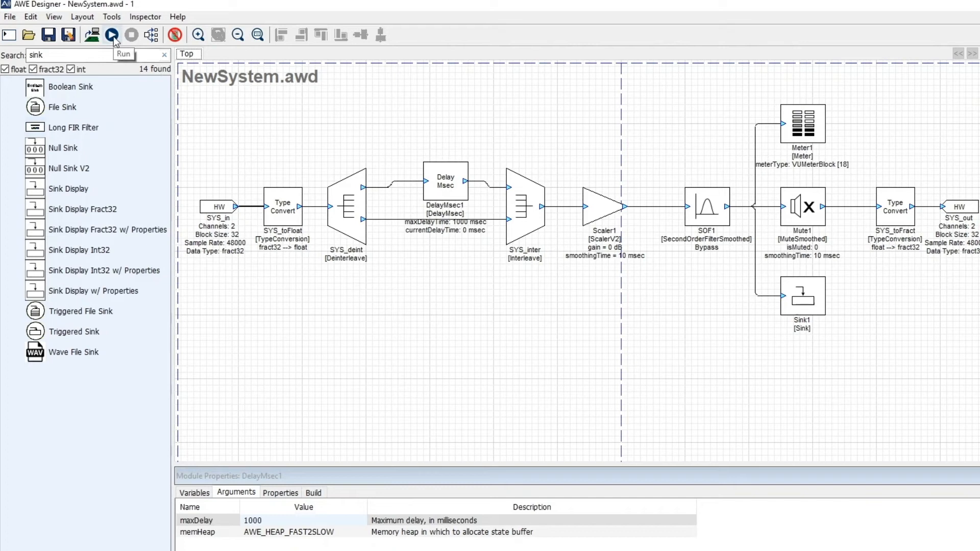
# Build the signal chain and start it running from the toolbar Run button.
pyautogui.click(111, 35)
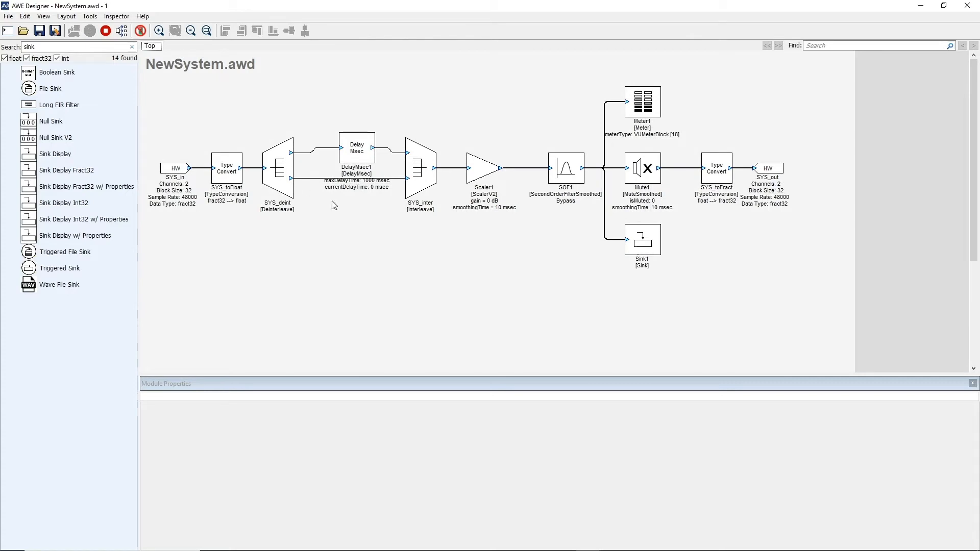
pyautogui.moveTo(421, 254)
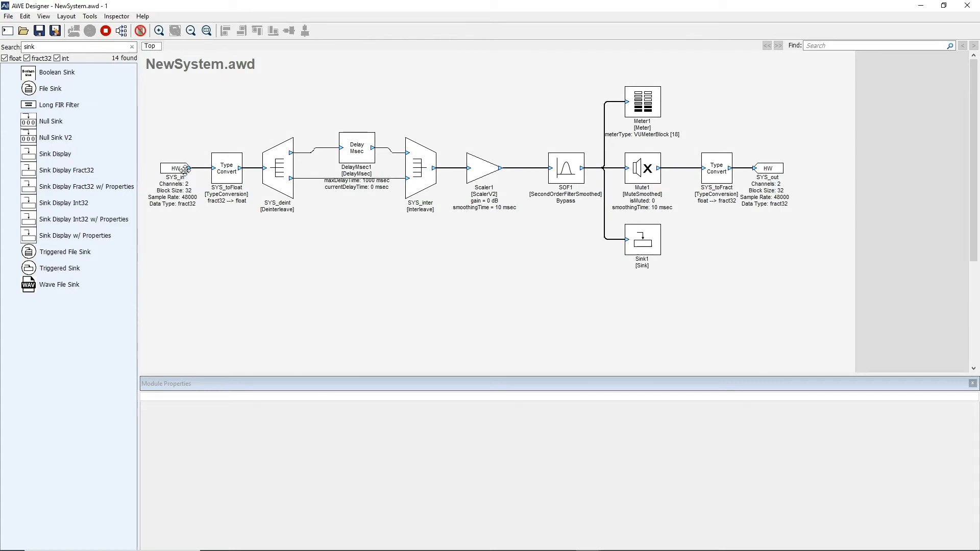
pyautogui.moveTo(144, 172)
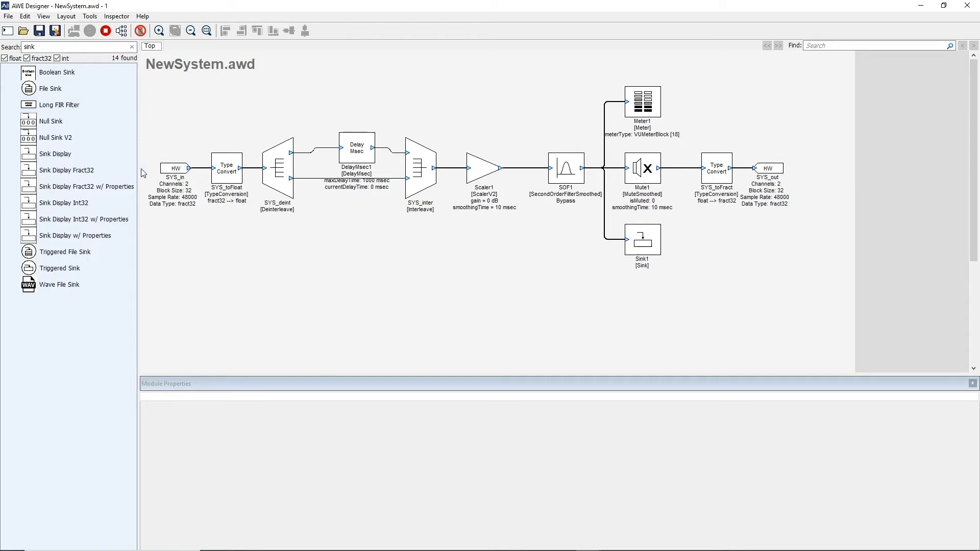
pyautogui.moveTo(365, 177)
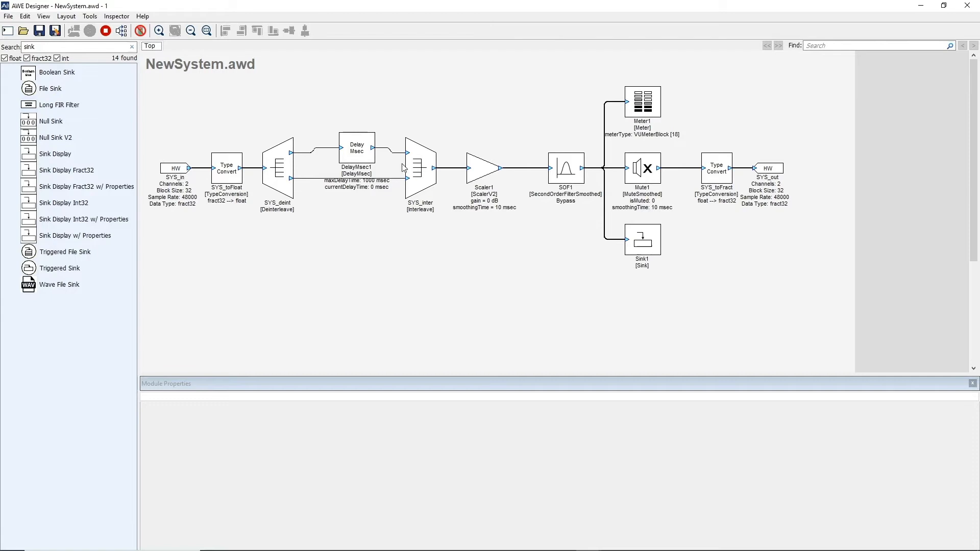
# Open the modules' live inspectors, starting with the delay, and reposition the Sink1 waveform plot.
pyautogui.doubleClick(356, 148)
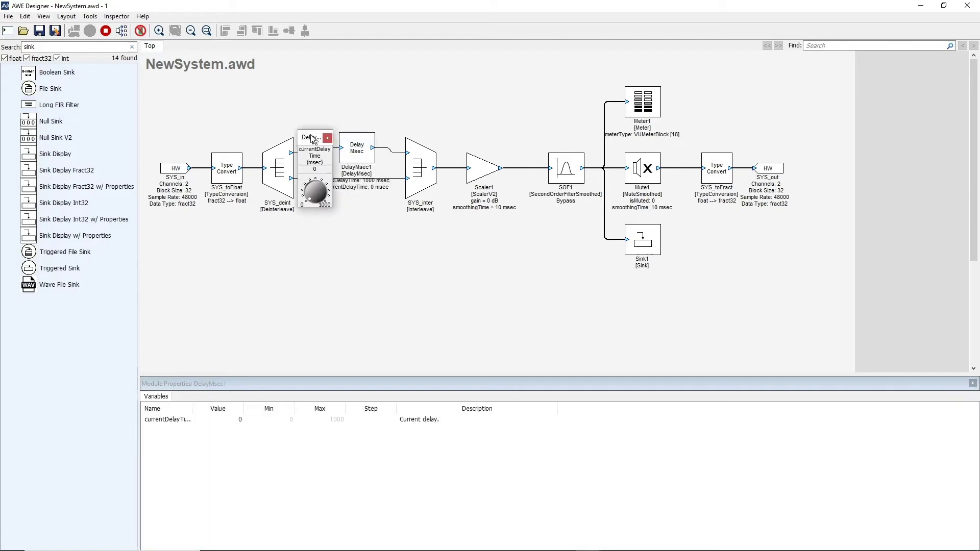
pyautogui.click(483, 168)
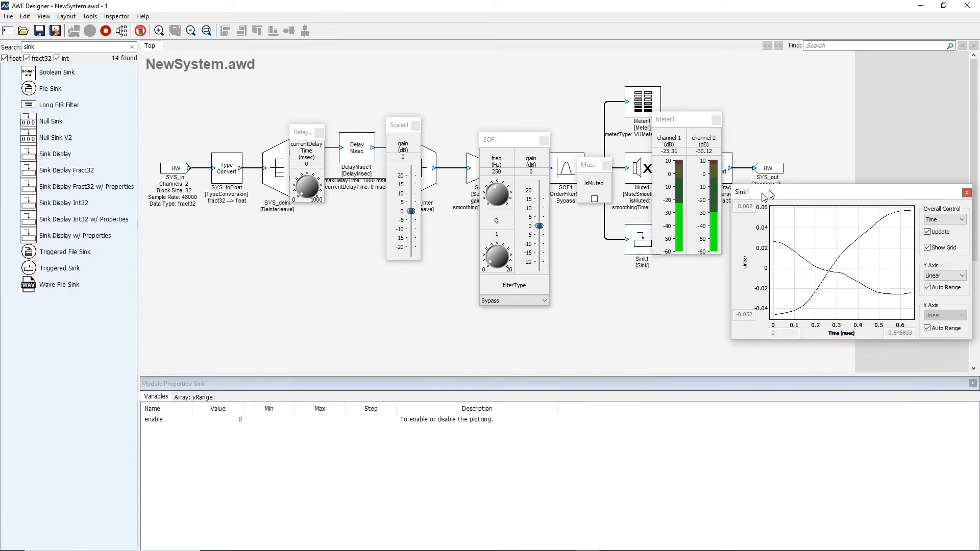
pyautogui.moveTo(741, 192); pyautogui.dragTo(601, 285)
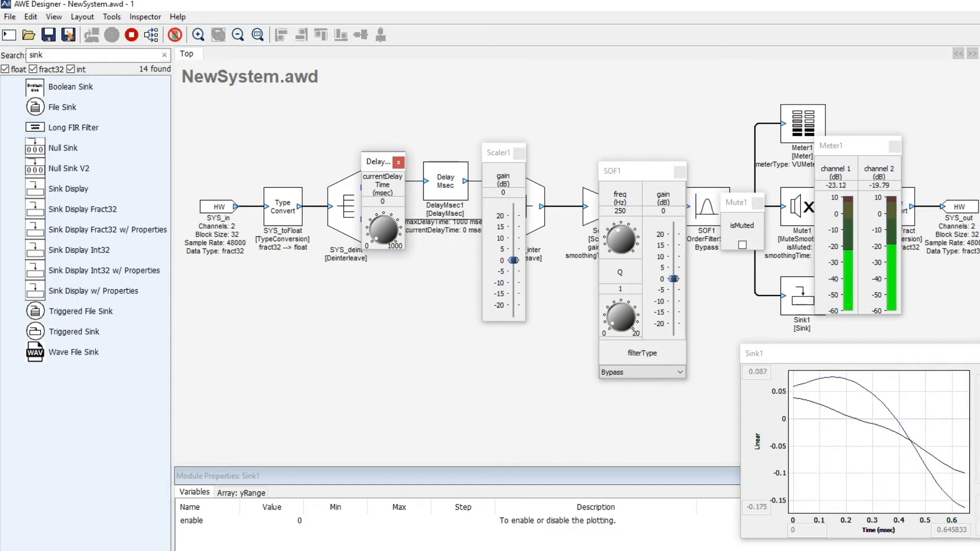
# Trim the scaler gain slightly, set SOF1 to Butter2ndLPF, and tune cutoff near 406 Hz.
pyautogui.moveTo(512, 261); pyautogui.dragTo(512, 276)
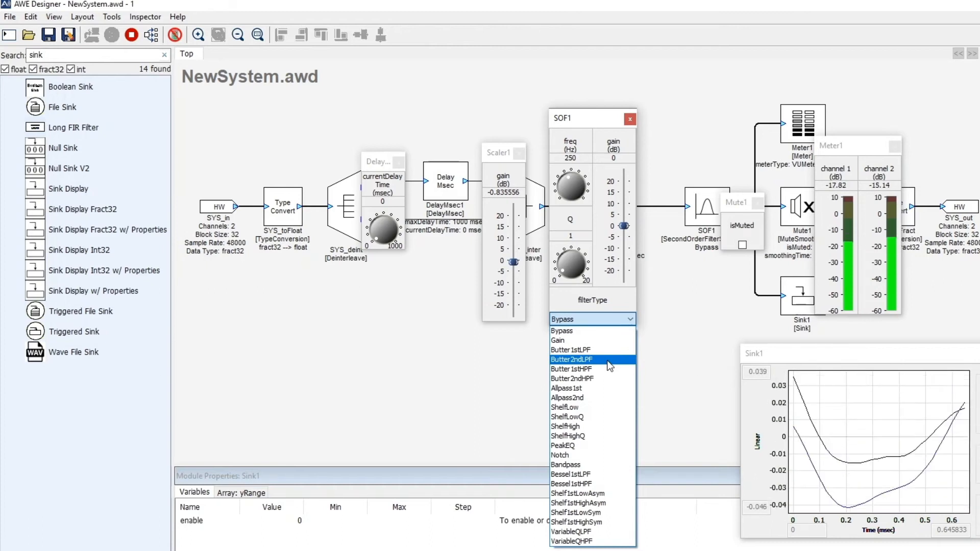
pyautogui.click(571, 359)
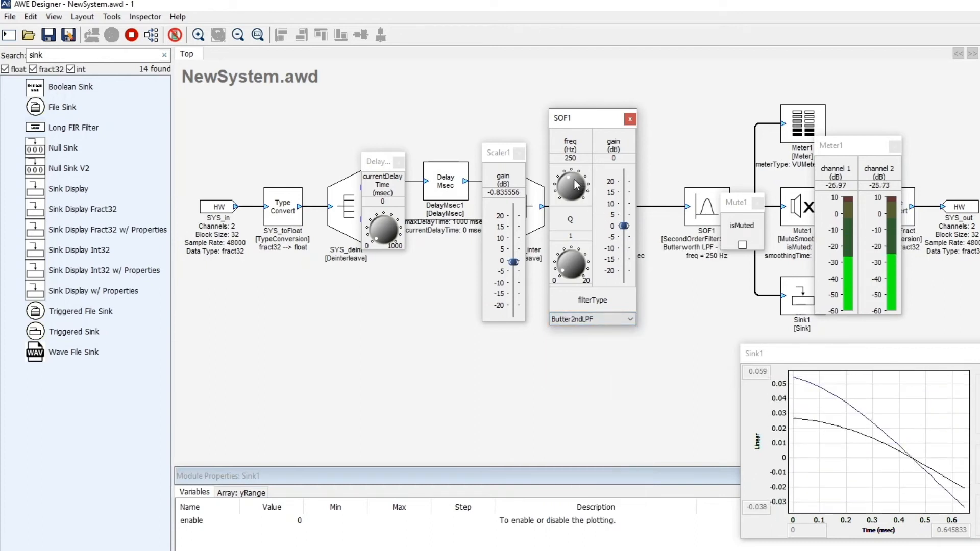
pyautogui.moveTo(570, 184); pyautogui.dragTo(581, 175)
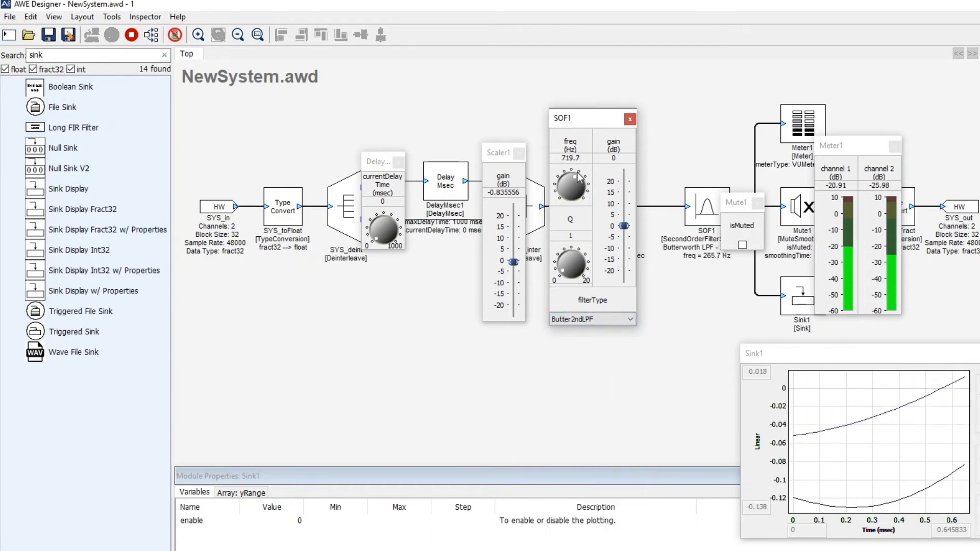
pyautogui.moveTo(570, 181); pyautogui.dragTo(570, 157)
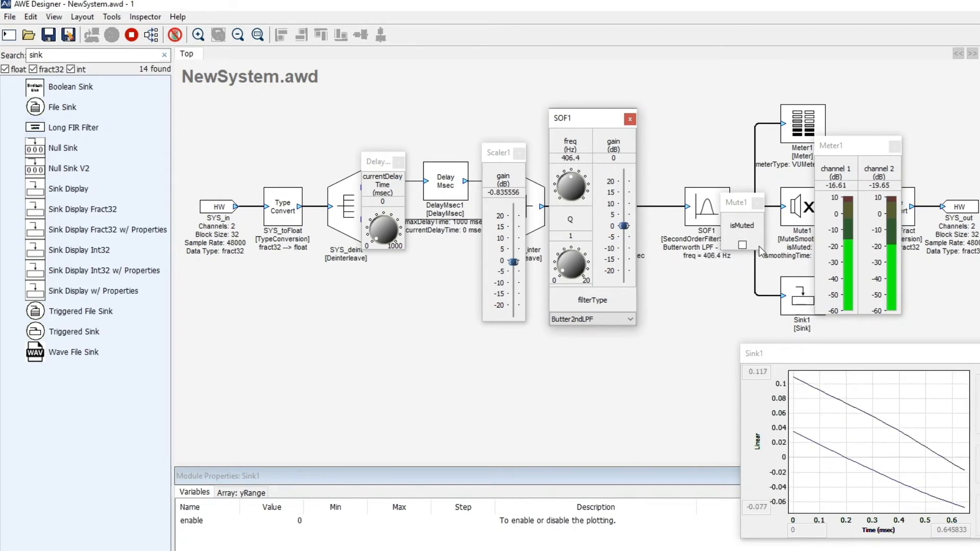
pyautogui.click(741, 244)
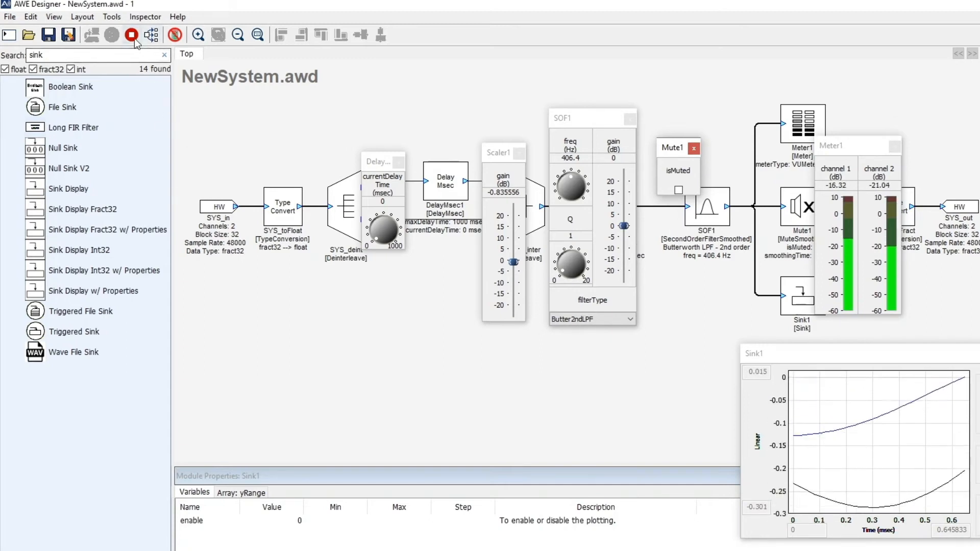
# Stop the system, set the SYS_in block size to 96, and rebuild it.
pyautogui.click(130, 35)
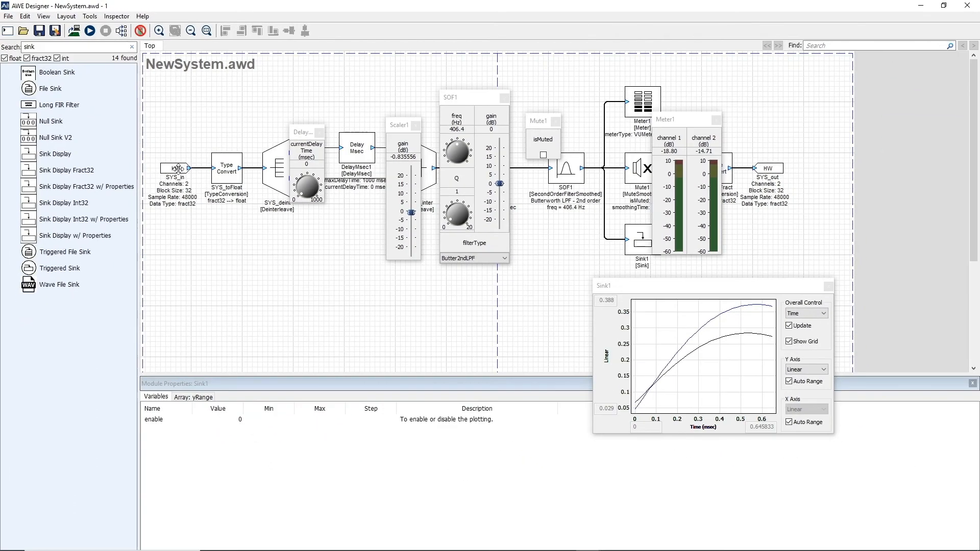
pyautogui.click(173, 167)
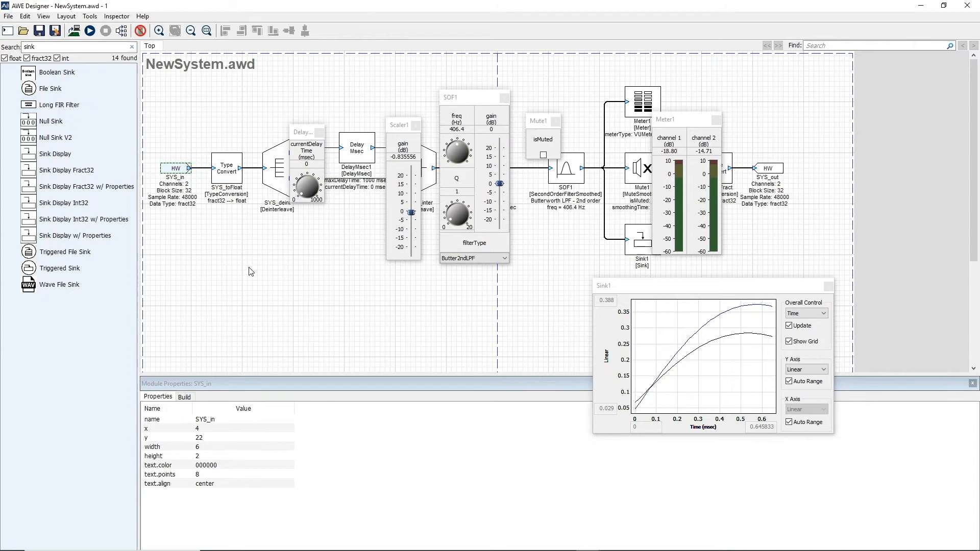
pyautogui.click(184, 396)
pyautogui.write('9')
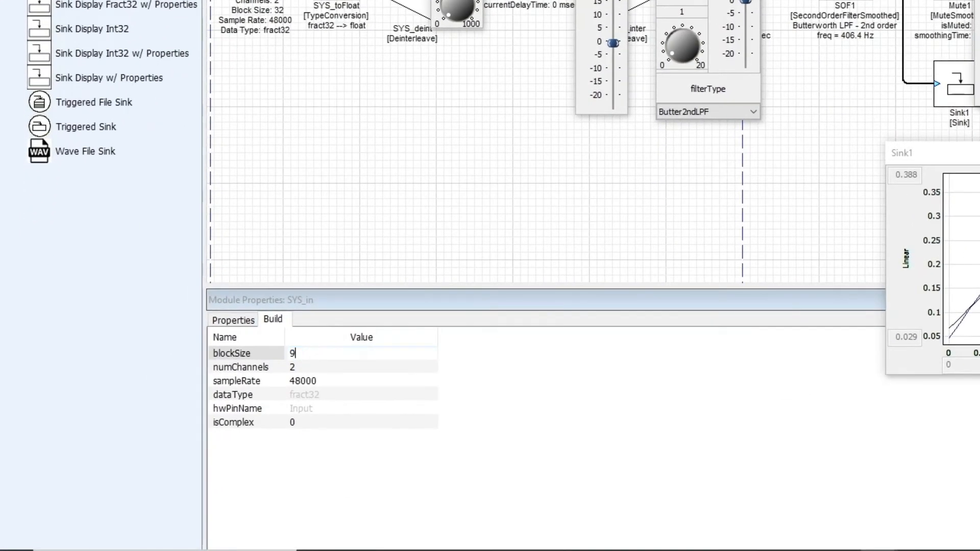
pyautogui.write('6')
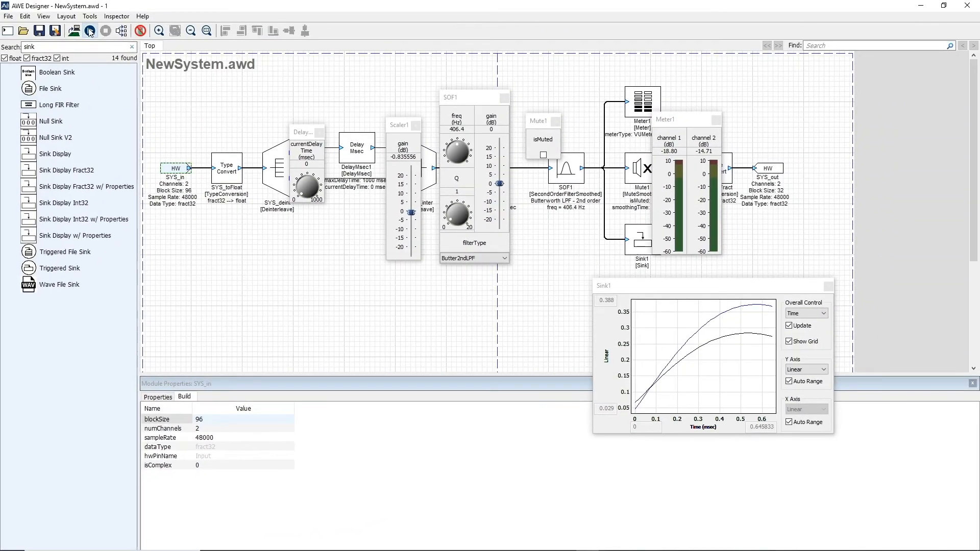
pyautogui.click(102, 30)
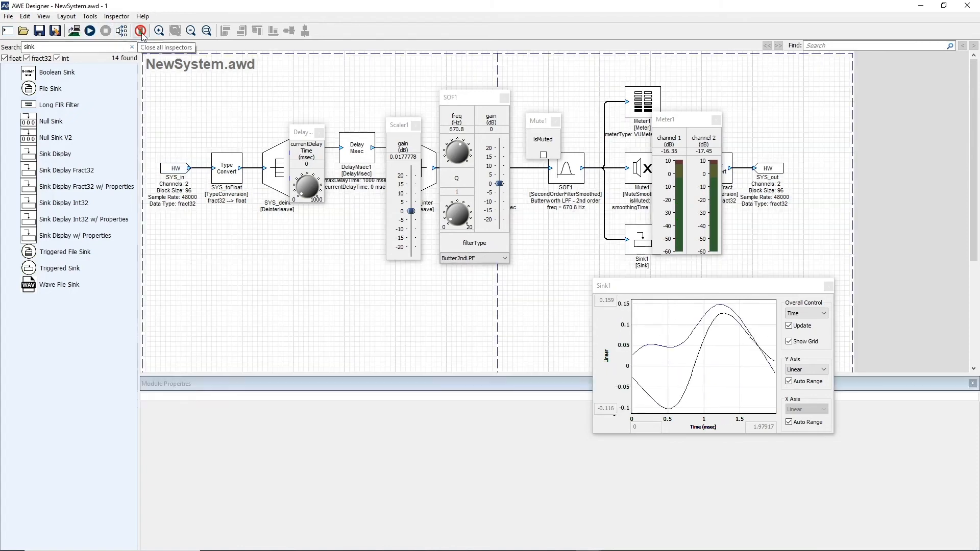
# Close every open inspector panel at once.
pyautogui.click(140, 31)
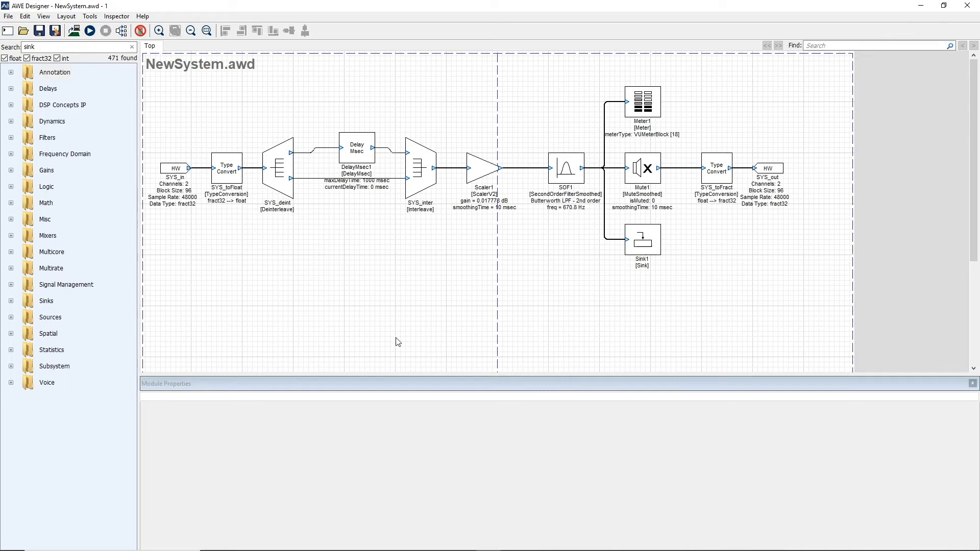
pyautogui.moveTo(475, 291)
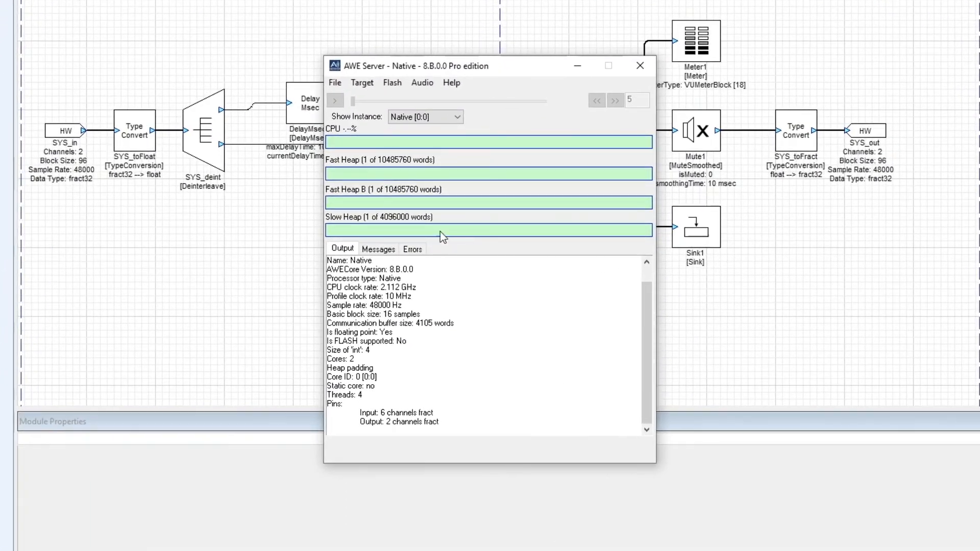
pyautogui.moveTo(376, 101)
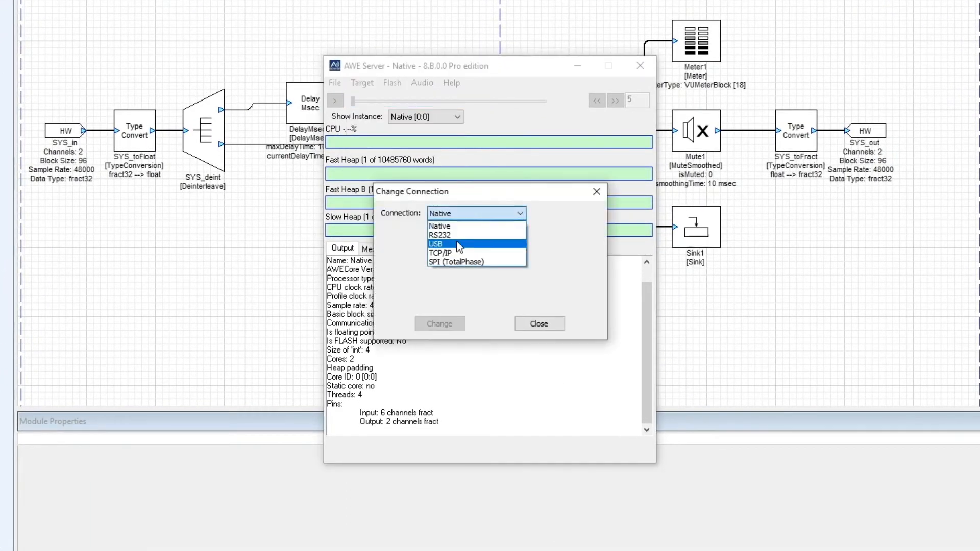
# Select the USB connection and apply it to the STM32H747 Discovery board.
pyautogui.click(435, 244)
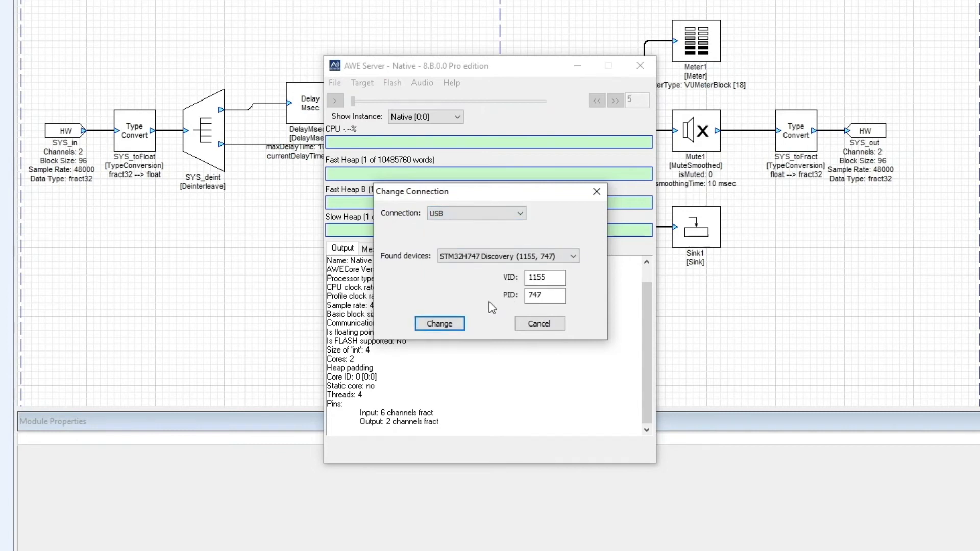
pyautogui.moveTo(486, 309)
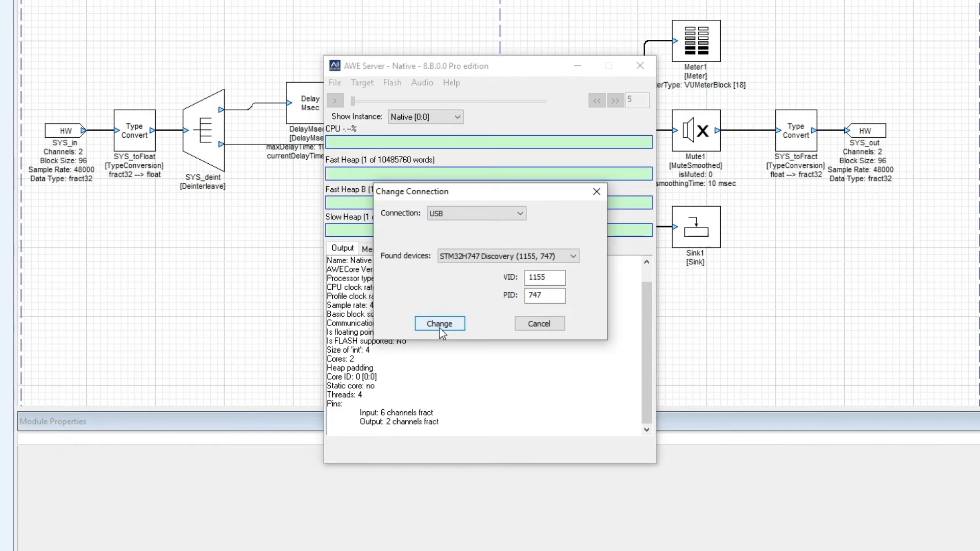
pyautogui.click(439, 323)
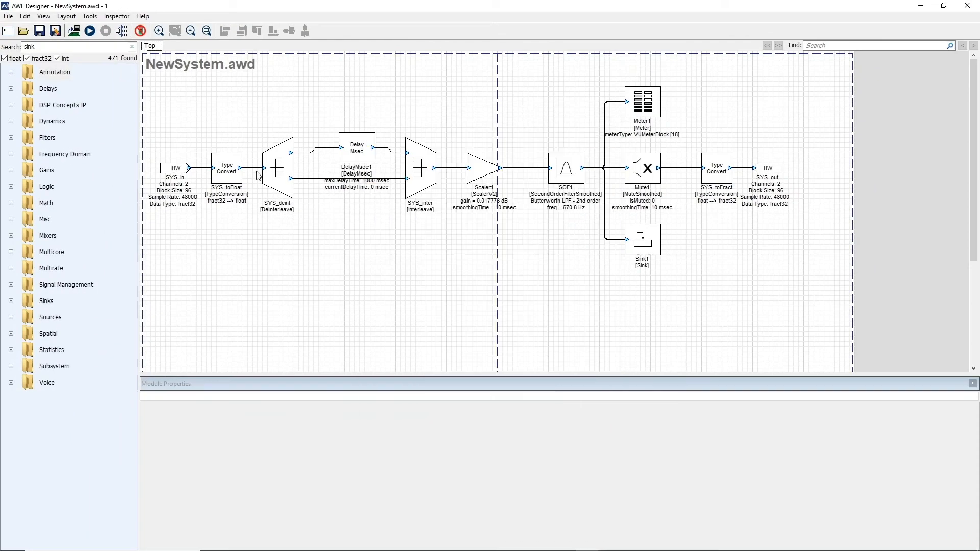
# Run the NewSystem layout on the STM32H747 board over USB.
pyautogui.click(90, 30)
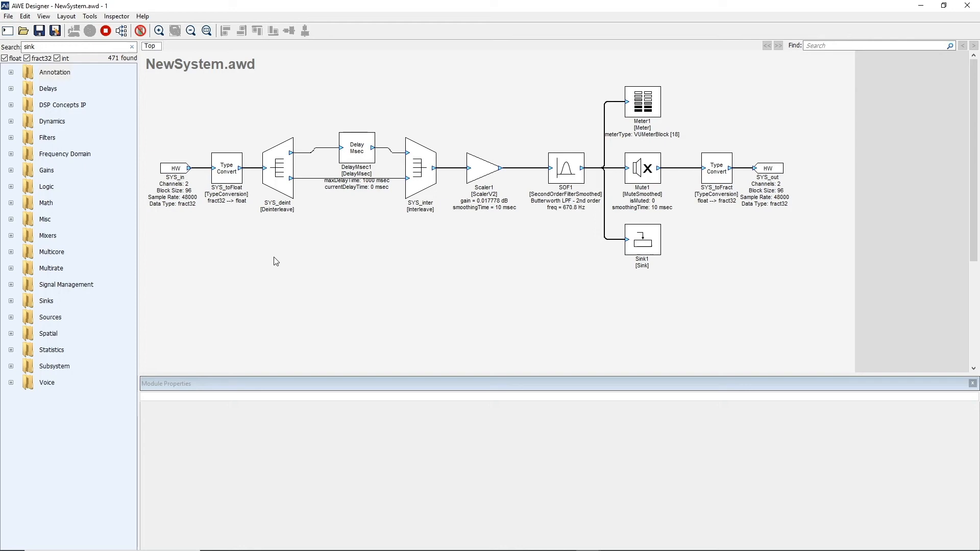
pyautogui.moveTo(273, 259)
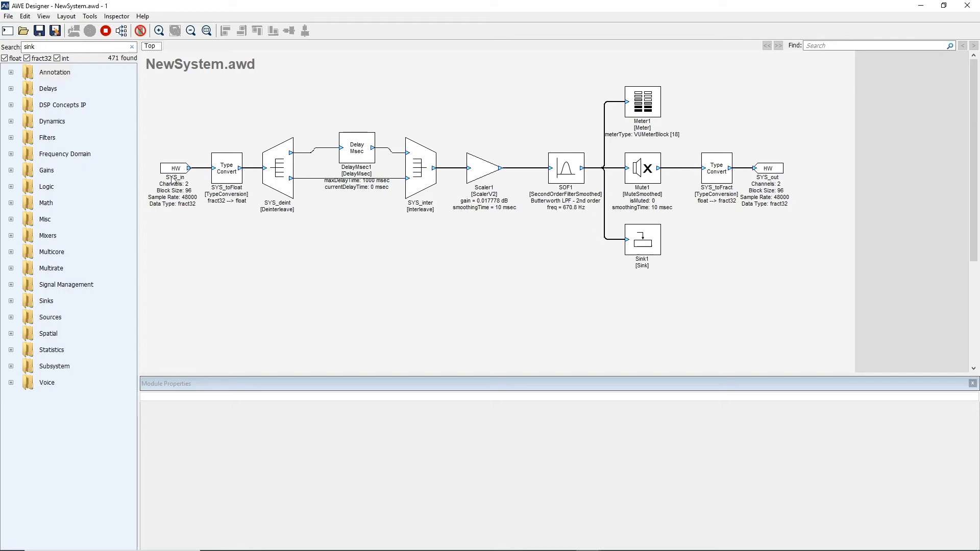
pyautogui.moveTo(201, 185)
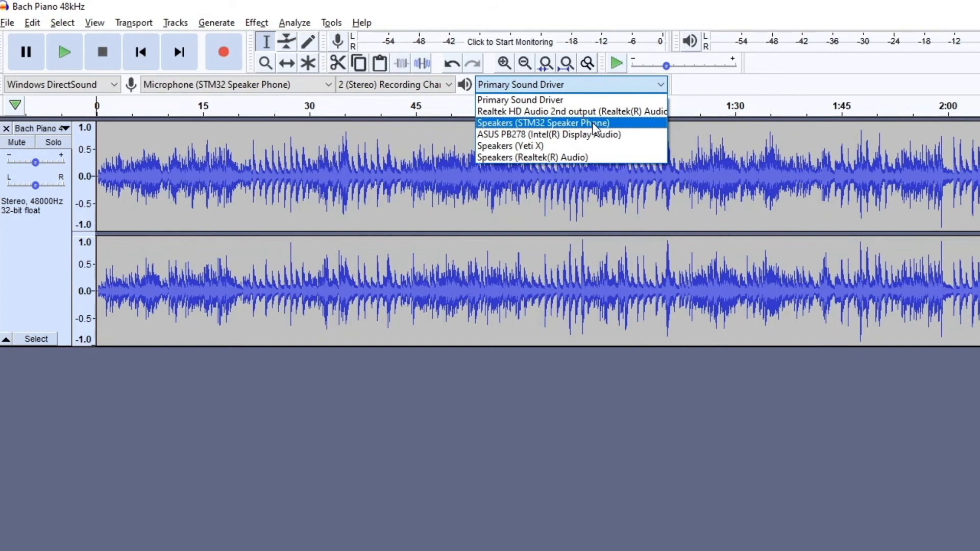
# Play the Bach Piano track through Speakers (STM32 Speaker Phone).
pyautogui.click(544, 123)
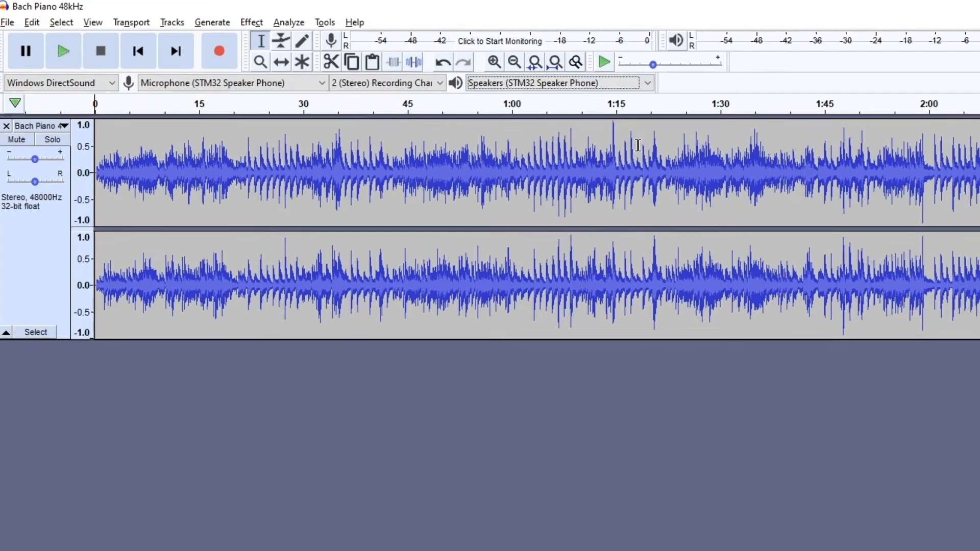
pyautogui.click(63, 51)
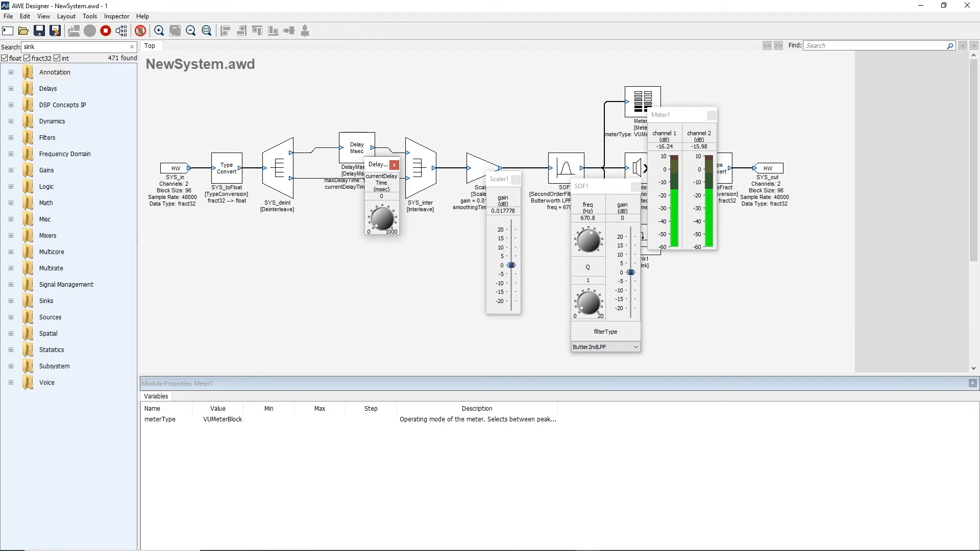
# Lower Scaler1 gain to about −2.8 dB and raise SOF1 cutoff to about 2034 Hz.
pyautogui.moveTo(661, 114); pyautogui.dragTo(741, 106)
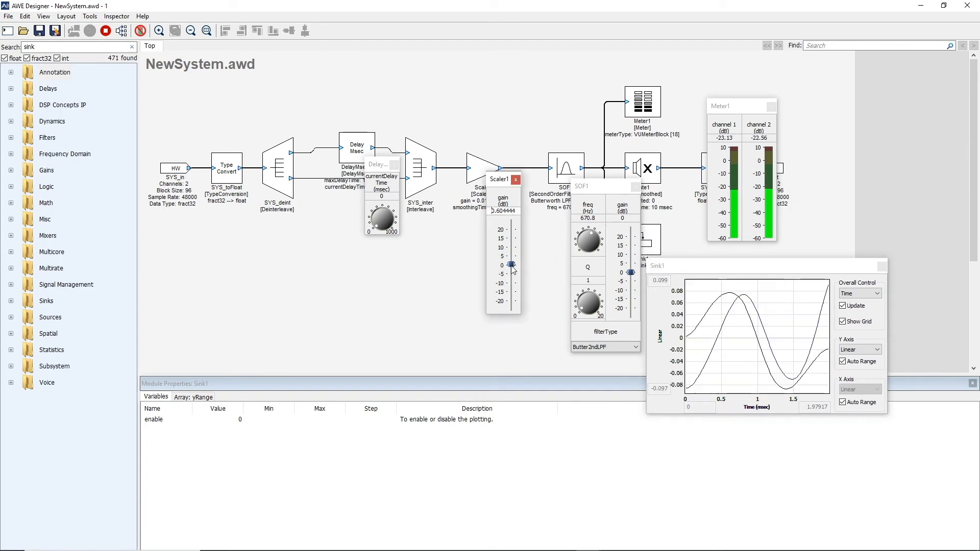
pyautogui.moveTo(509, 265); pyautogui.dragTo(512, 274)
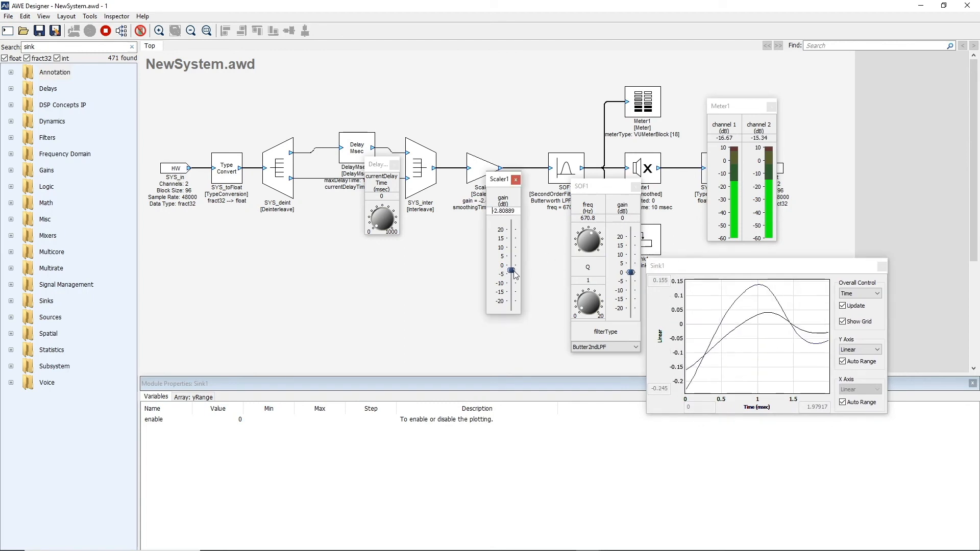
pyautogui.moveTo(587, 241); pyautogui.dragTo(609, 244)
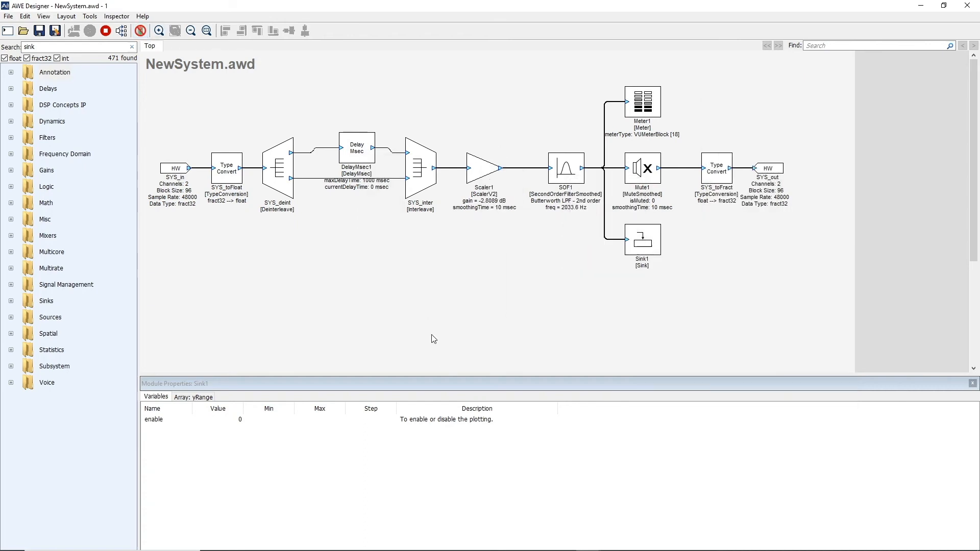
pyautogui.click(563, 541)
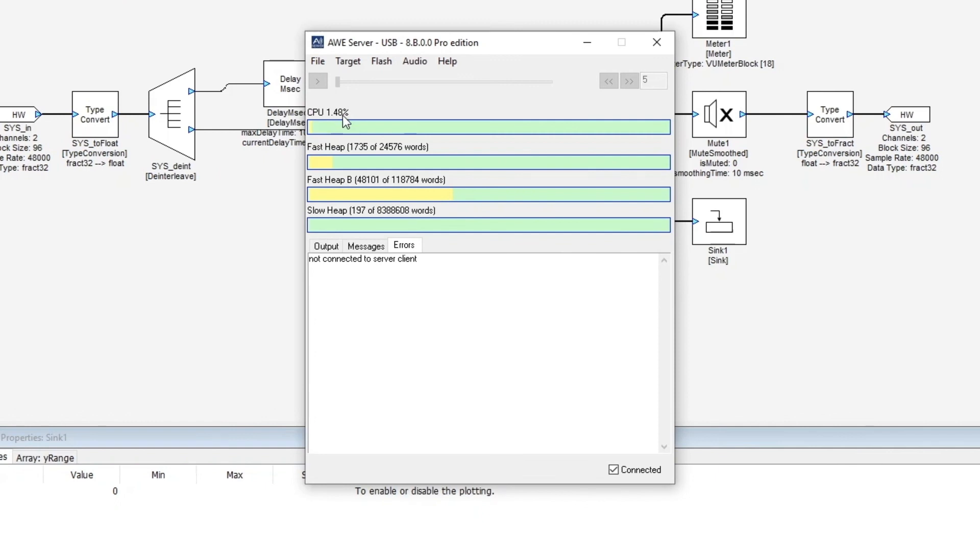
pyautogui.moveTo(345, 127)
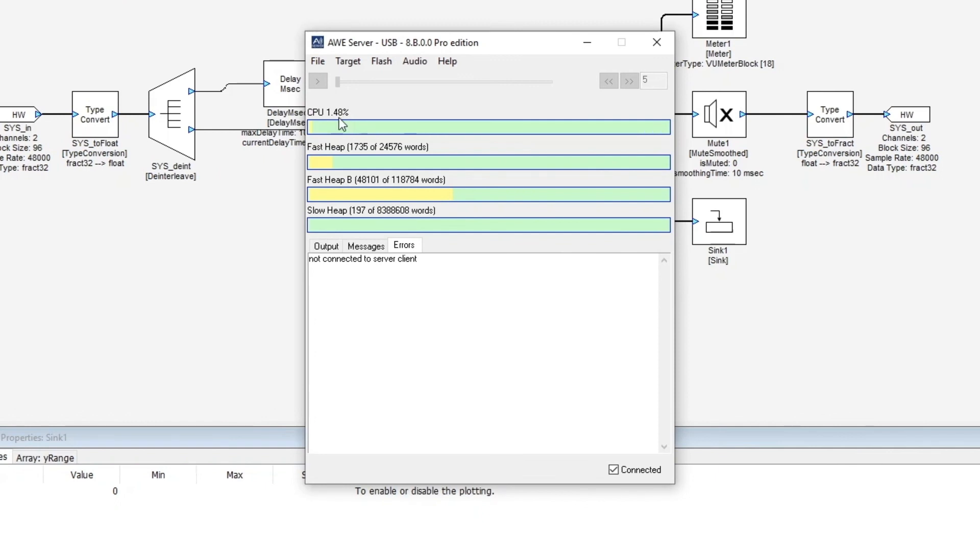
pyautogui.moveTo(197, 235)
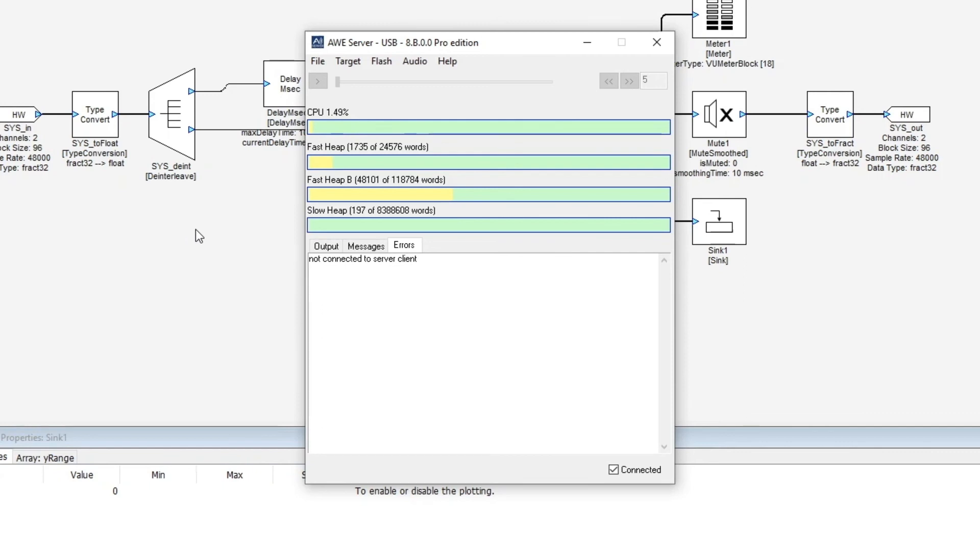
pyautogui.moveTo(378, 168)
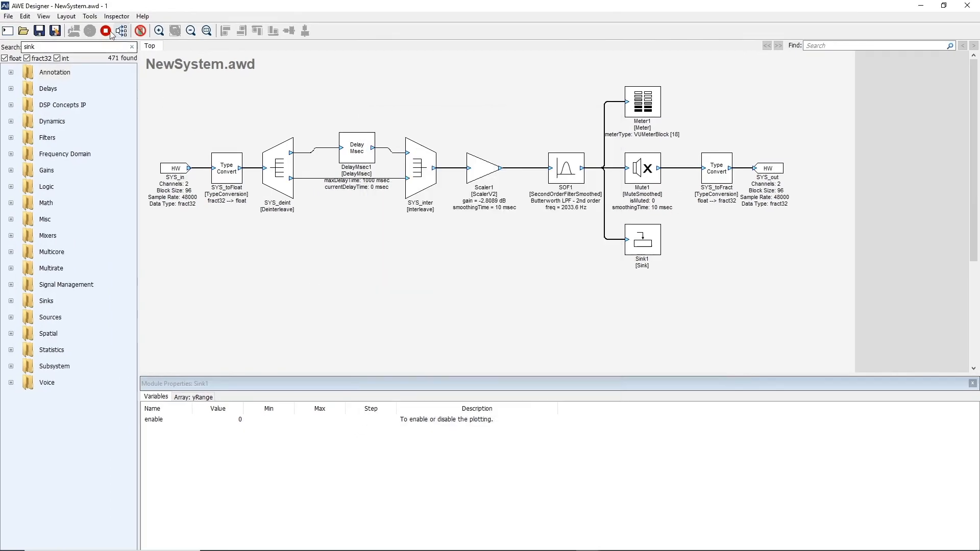
# Profile the running layout block by block: 1.48% average load, 50033 words memory.
pyautogui.click(90, 15)
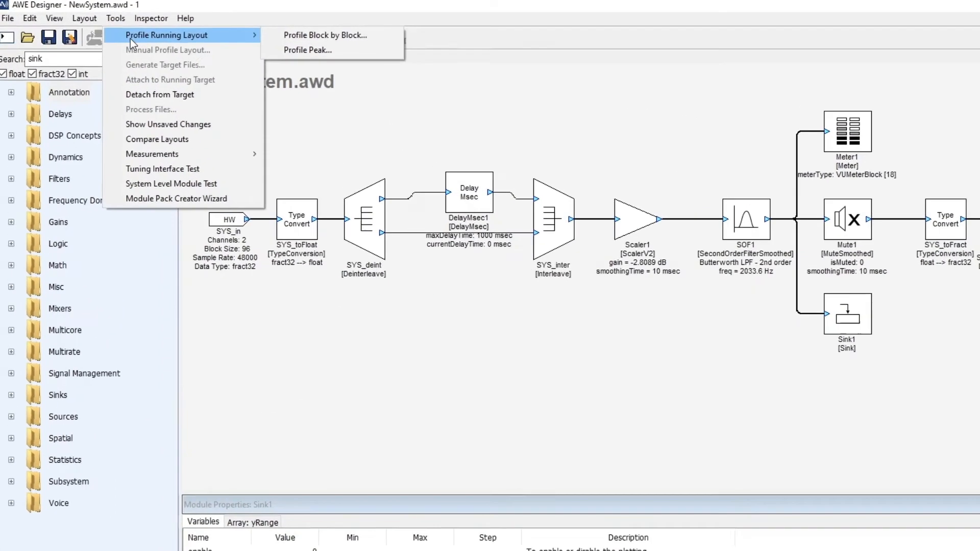
pyautogui.click(324, 35)
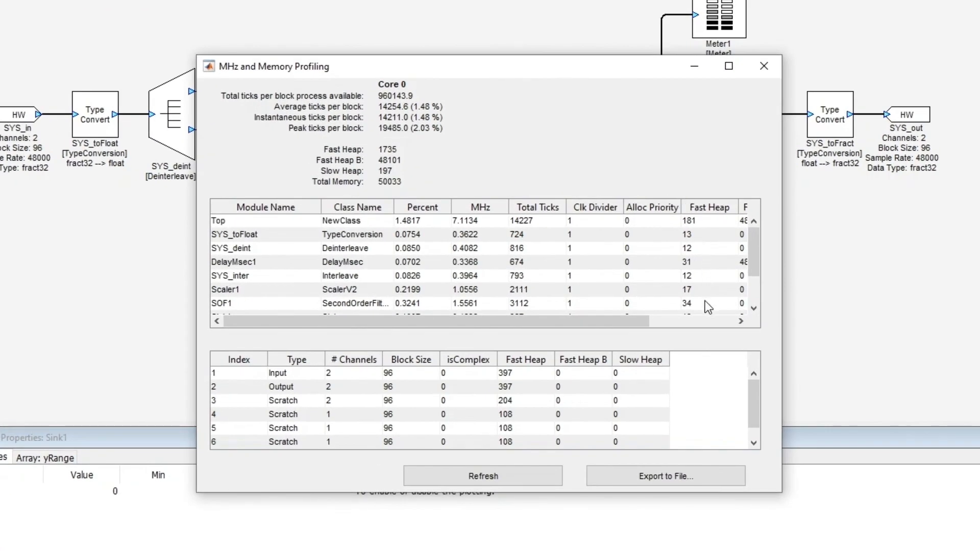
pyautogui.scroll(-3)
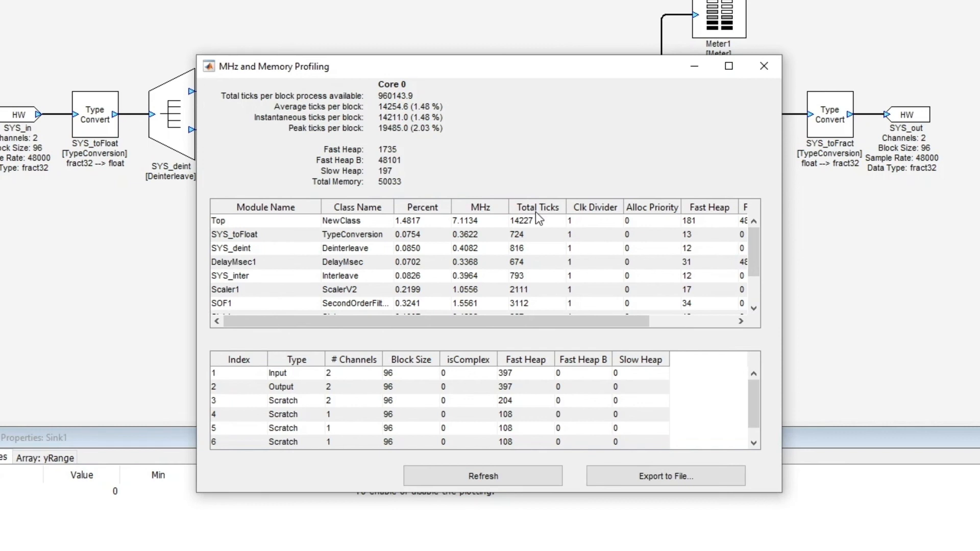
pyautogui.click(764, 66)
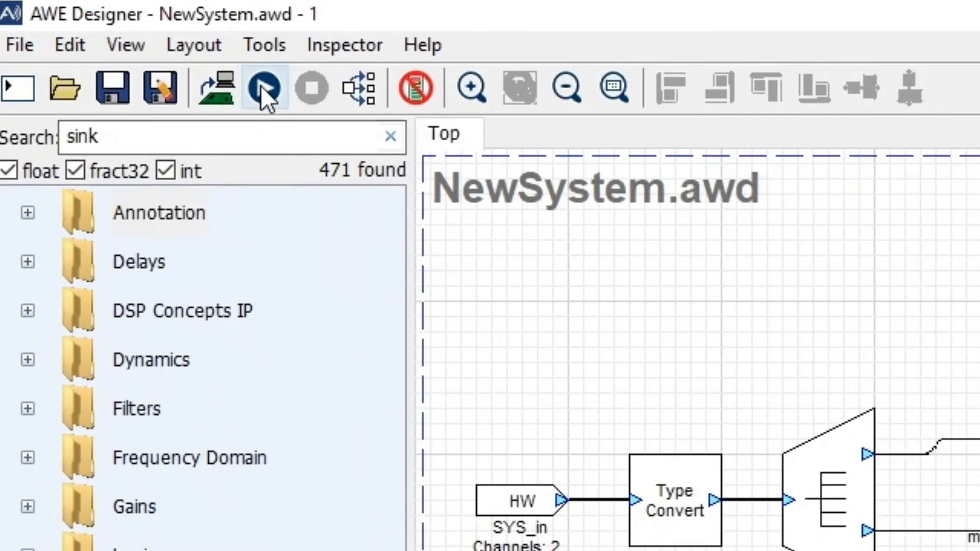
pyautogui.click(263, 91)
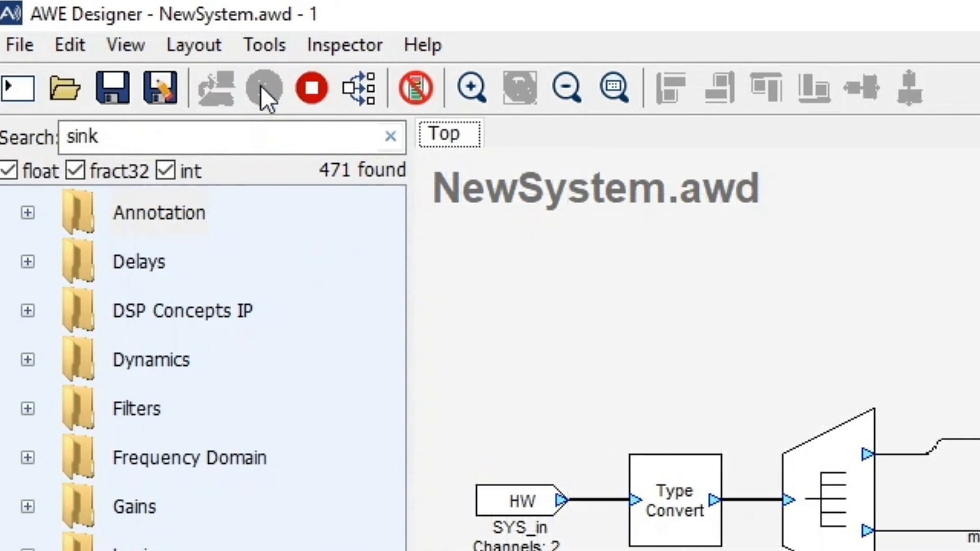
pyautogui.moveTo(264, 89)
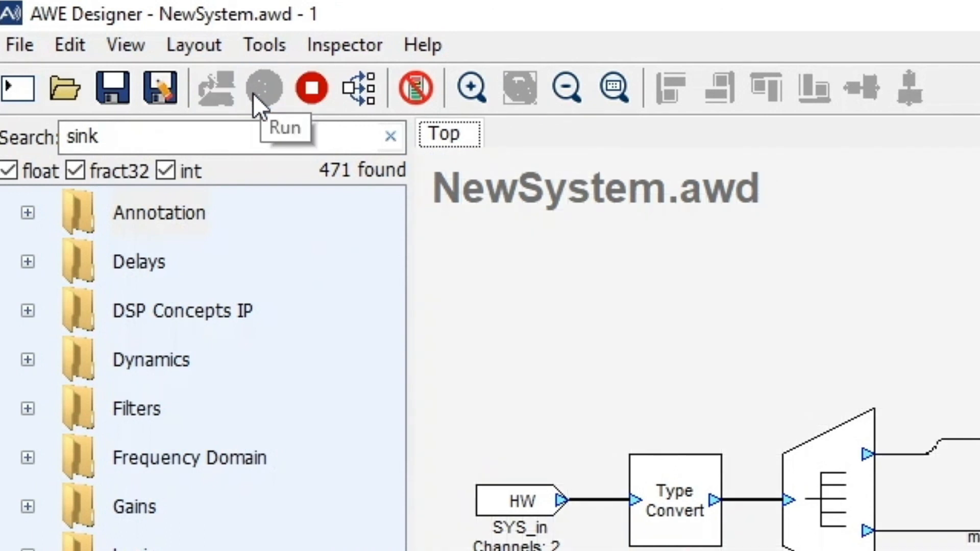
pyautogui.moveTo(310, 89)
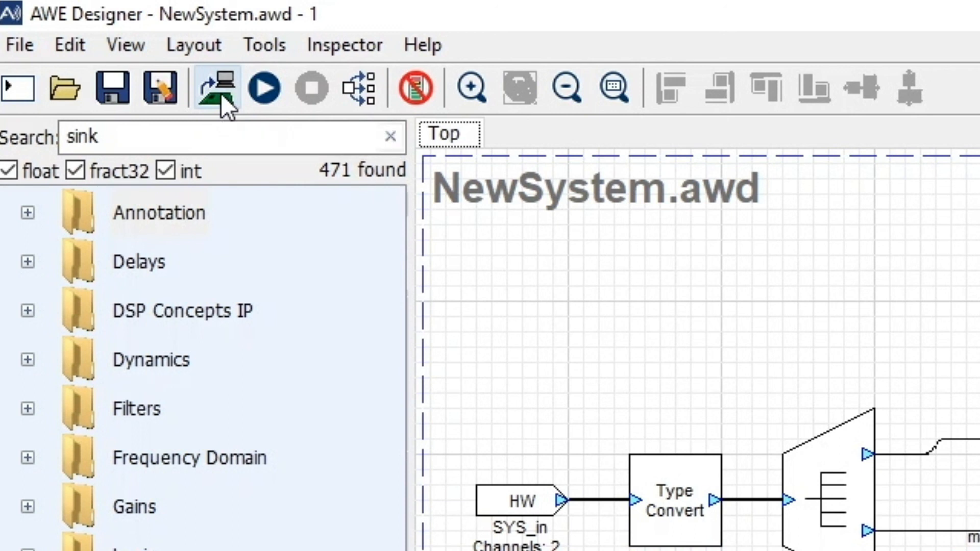
pyautogui.moveTo(278, 238)
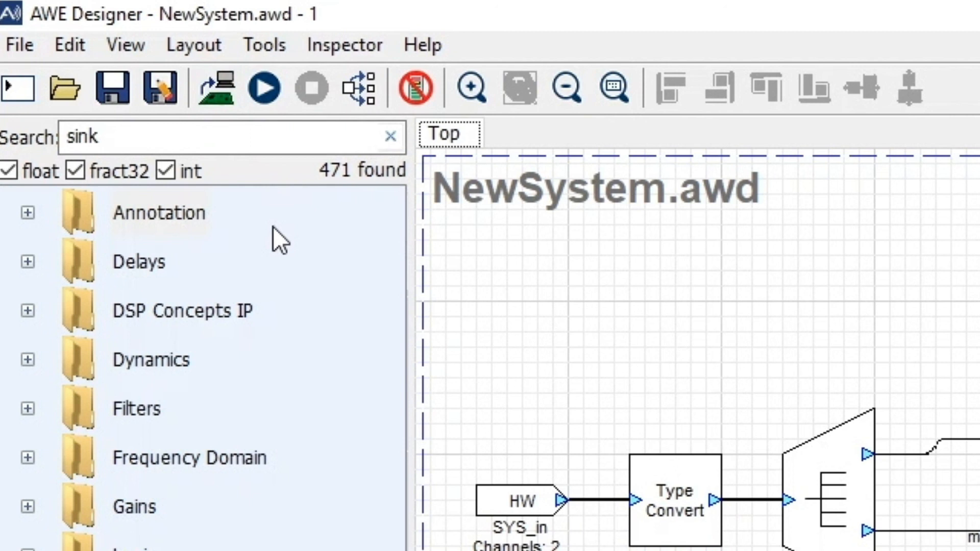
pyautogui.moveTo(223, 92)
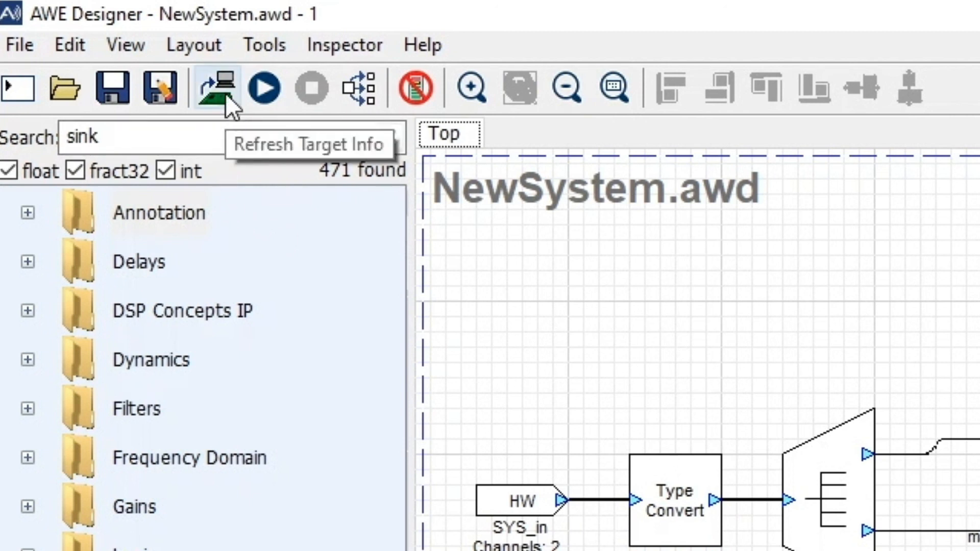
pyautogui.moveTo(246, 206)
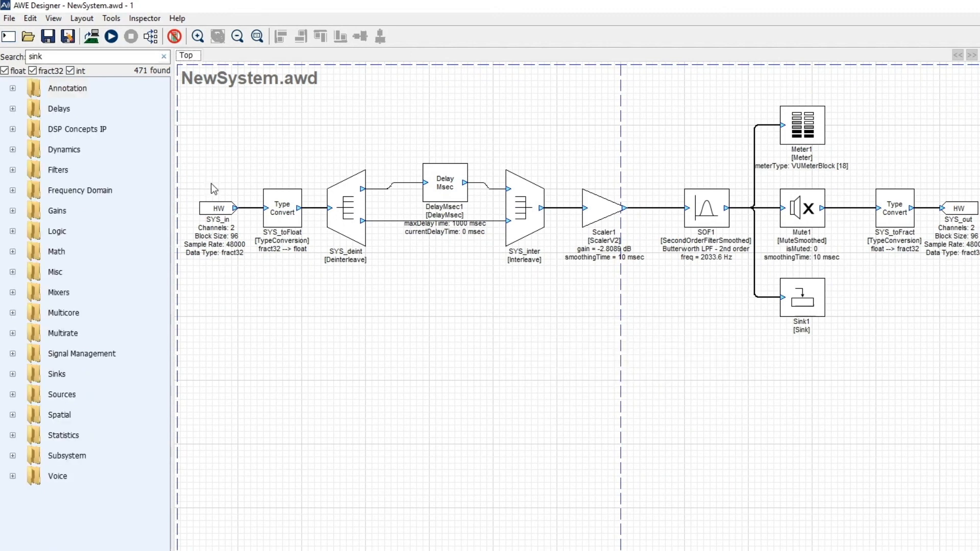
pyautogui.moveTo(59, 76)
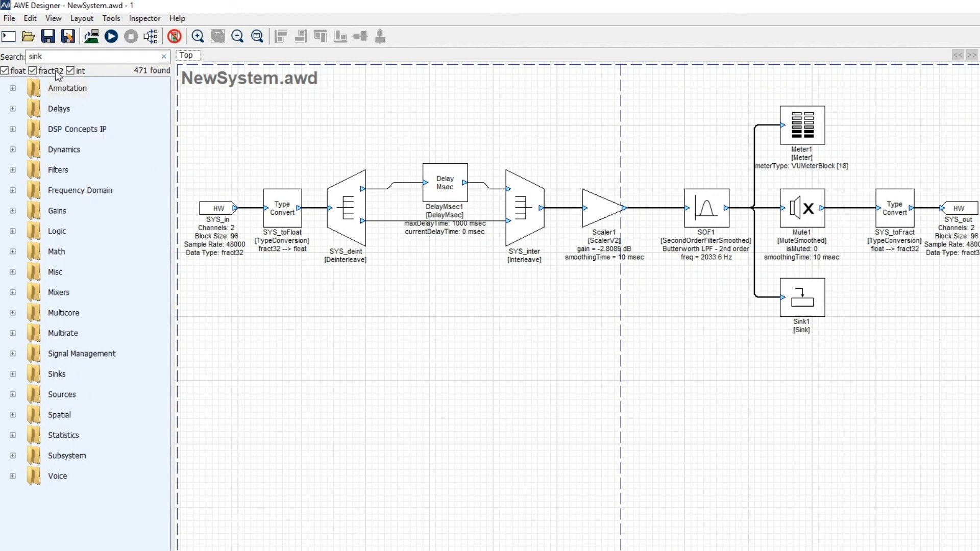